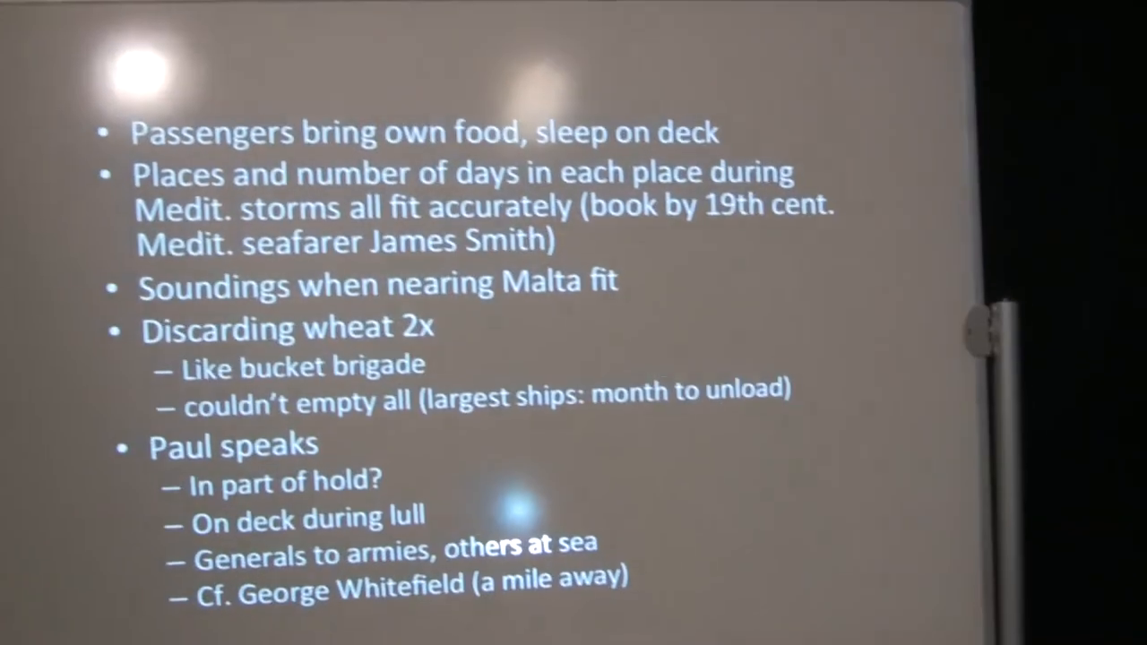
pyautogui.press('right')
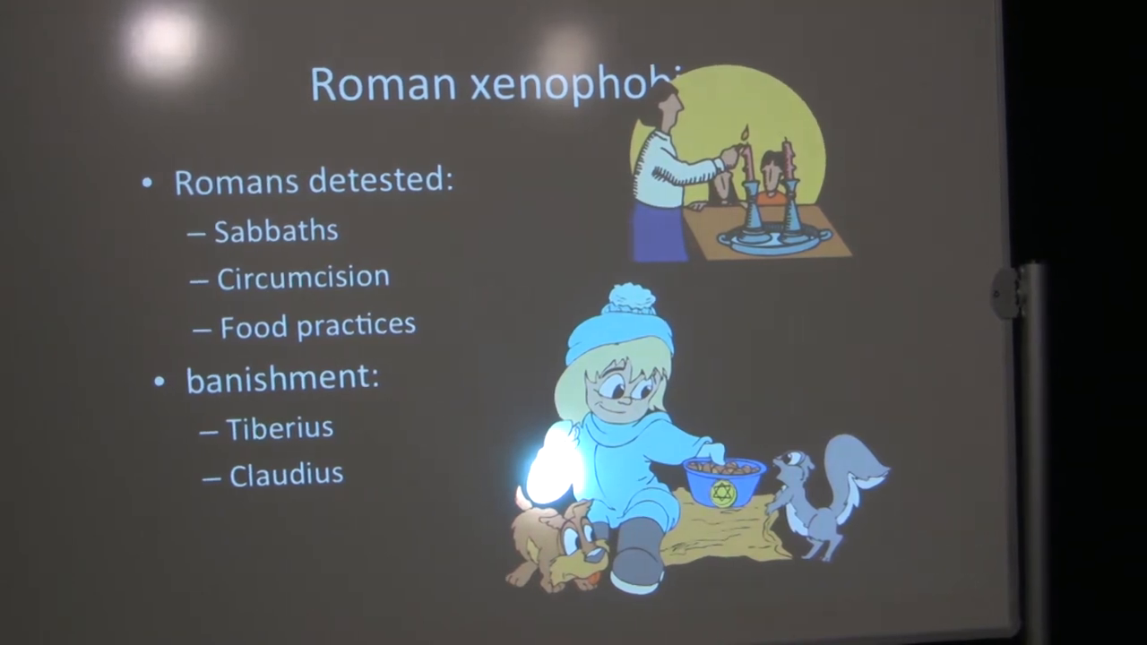
pyautogui.press('Right')
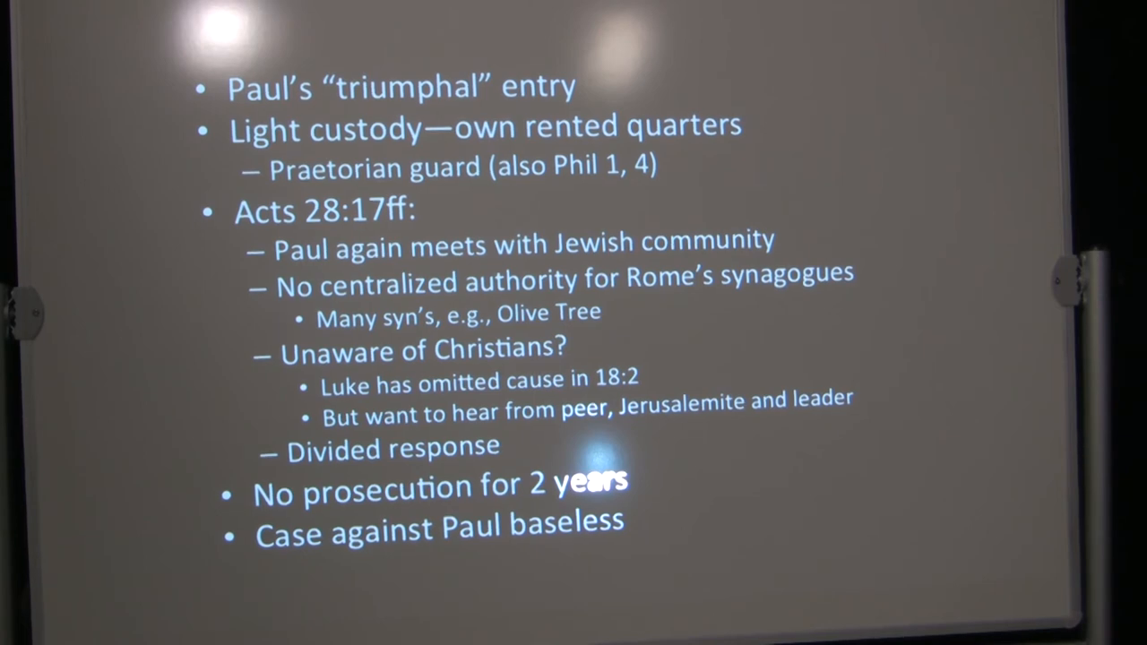